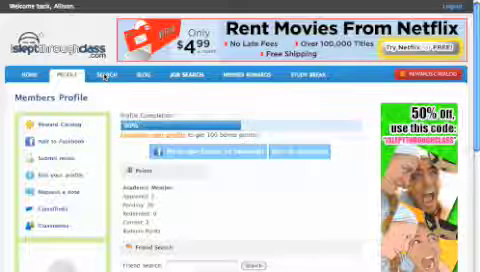
Step: Go to the notes Search page listing Indiana University Bloomington courses
{"action": "left_click", "coordinate": [104, 76]}
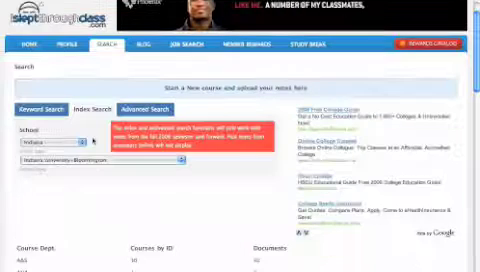
Step: Scroll down through the course index and its document counts
{"action": "scroll", "scroll_direction": "down", "scroll_amount": 3}
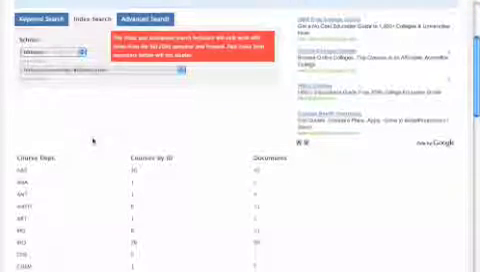
{"action": "scroll", "scroll_direction": "down", "scroll_amount": 3}
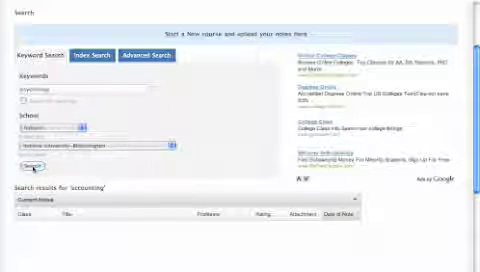
{"action": "left_click", "coordinate": [38, 164]}
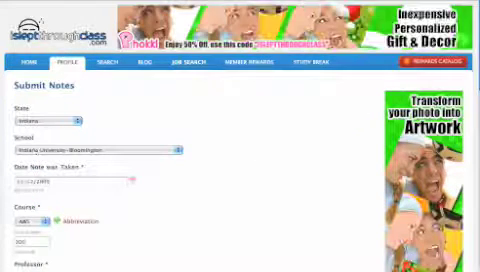
Step: Scroll down through the Submit Notes form fields
{"action": "scroll", "scroll_direction": "down", "scroll_amount": 3}
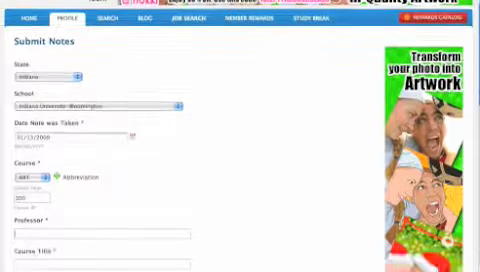
{"action": "scroll", "scroll_direction": "down", "scroll_amount": 3}
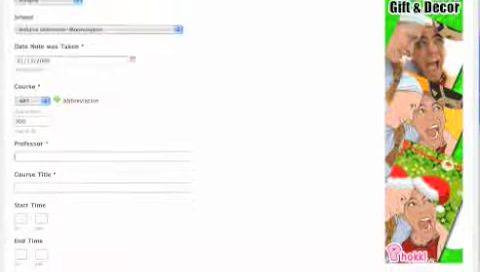
{"action": "scroll", "scroll_direction": "down", "scroll_amount": 3}
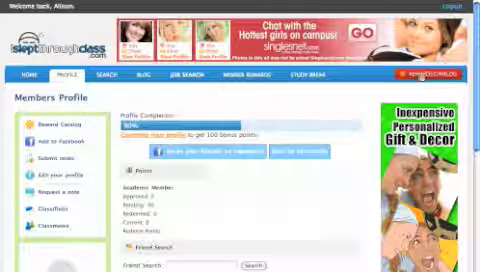
Step: Show the Reward Catalog listing gift cards such as PayPal and Netflix
{"action": "left_click", "coordinate": [424, 76]}
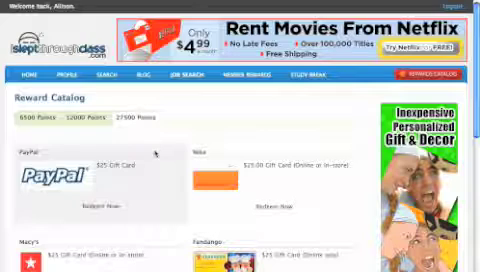
Step: Return to the Members Profile page and scroll to the student details and friend search
{"action": "left_click", "coordinate": [62, 76]}
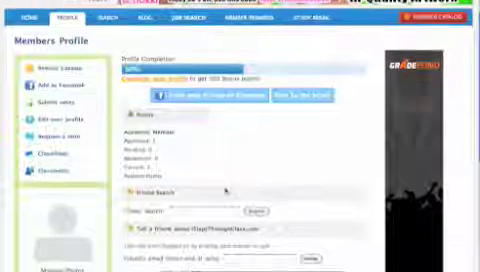
{"action": "scroll", "scroll_direction": "down", "scroll_amount": 3}
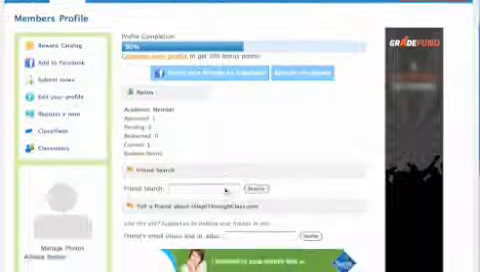